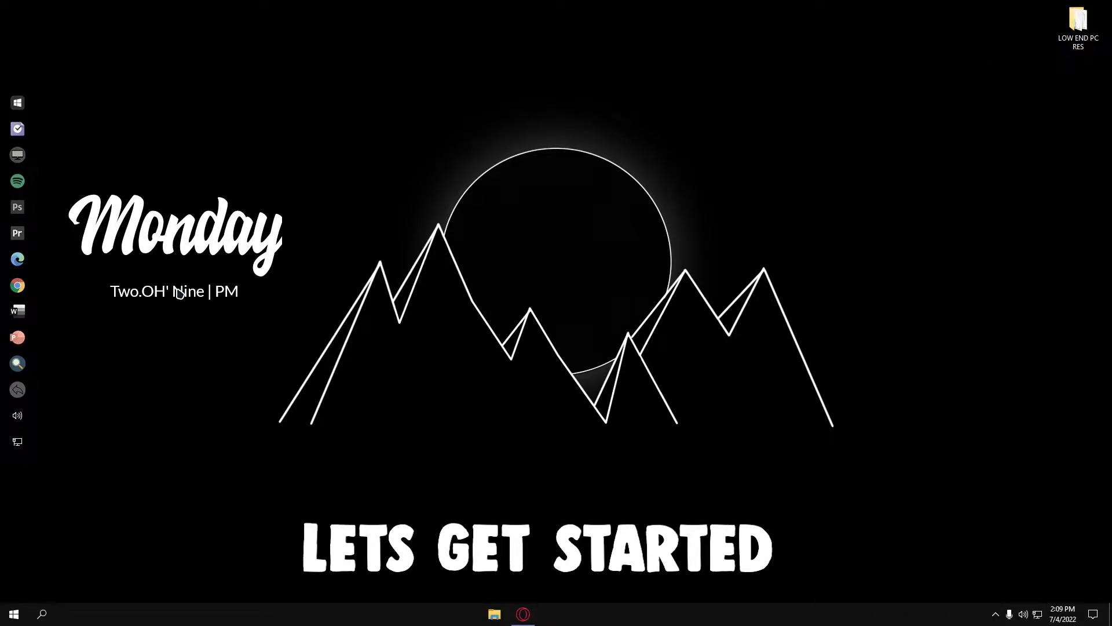
- Open LOW END PC RES and add a new BACKUP FOLDER inside it
double_click(1078, 19)
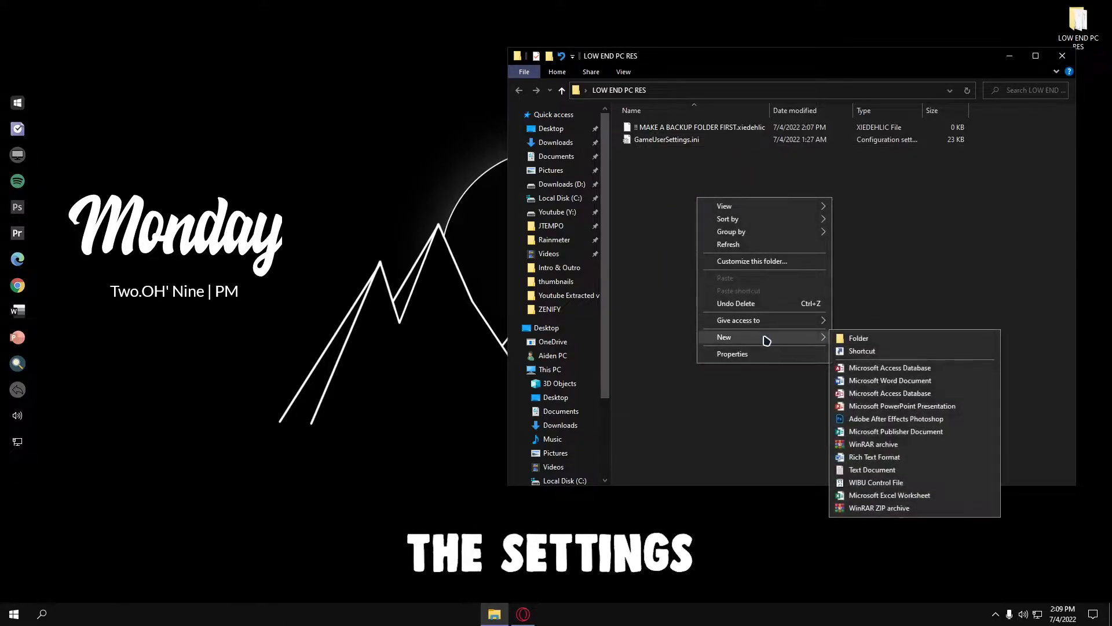
left_click(859, 337)
type("BACKUP FOLDER")
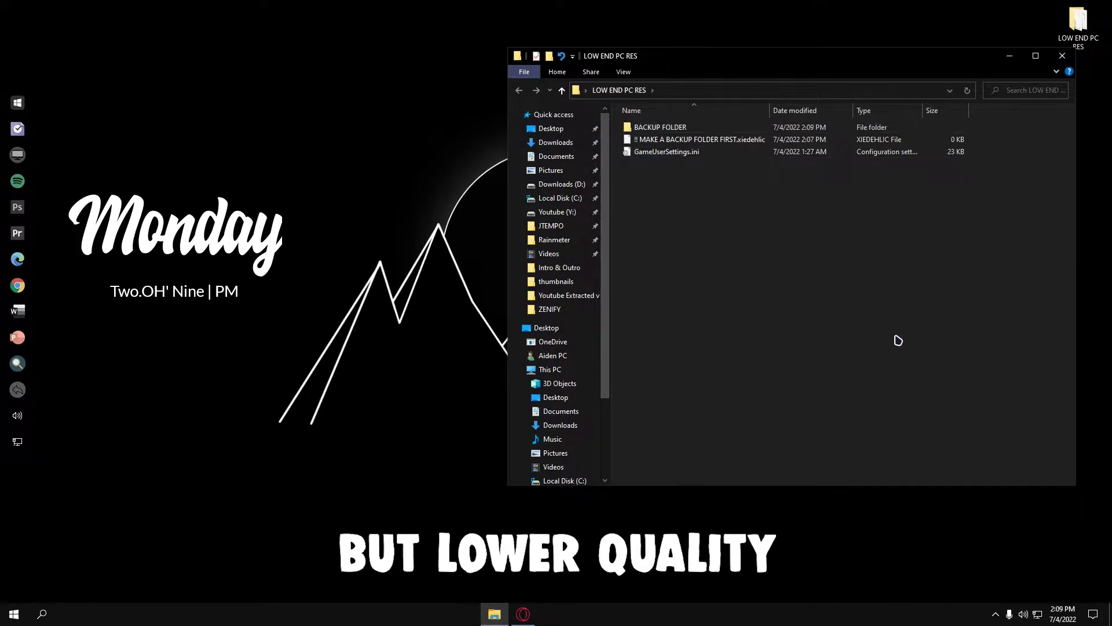
- Search %temp% from the taskbar and navigate up to the AppData folder
left_click(12, 614)
type("%temp")
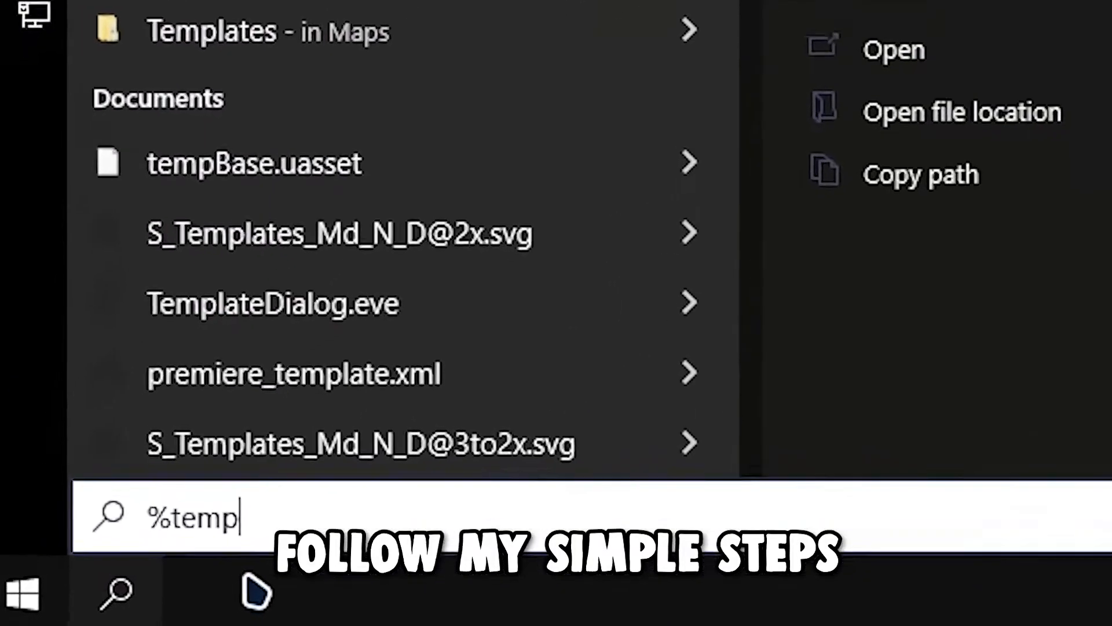
key("Enter")
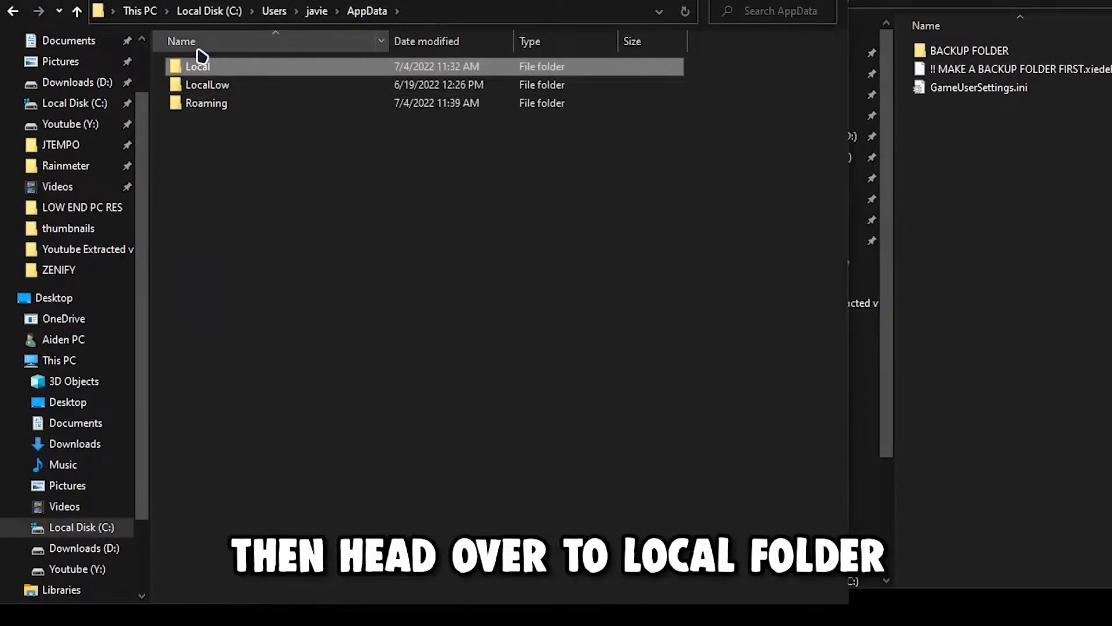
- Browse Local > FortniteGame > Saved > Config > WindowsClient, then reopen Windows Search
double_click(197, 66)
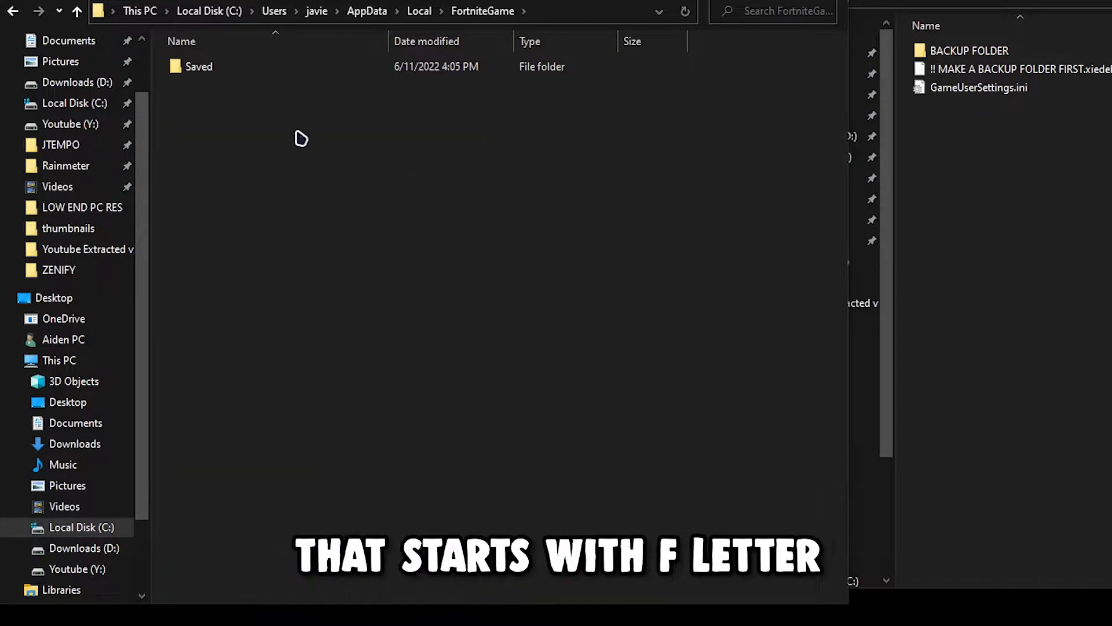
double_click(198, 66)
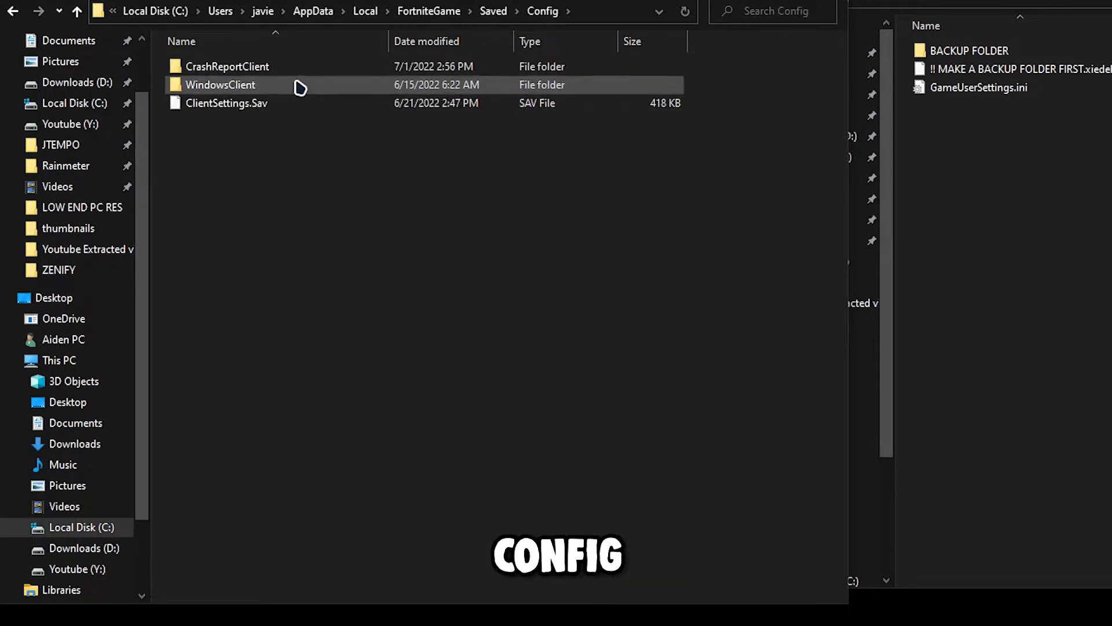
double_click(220, 85)
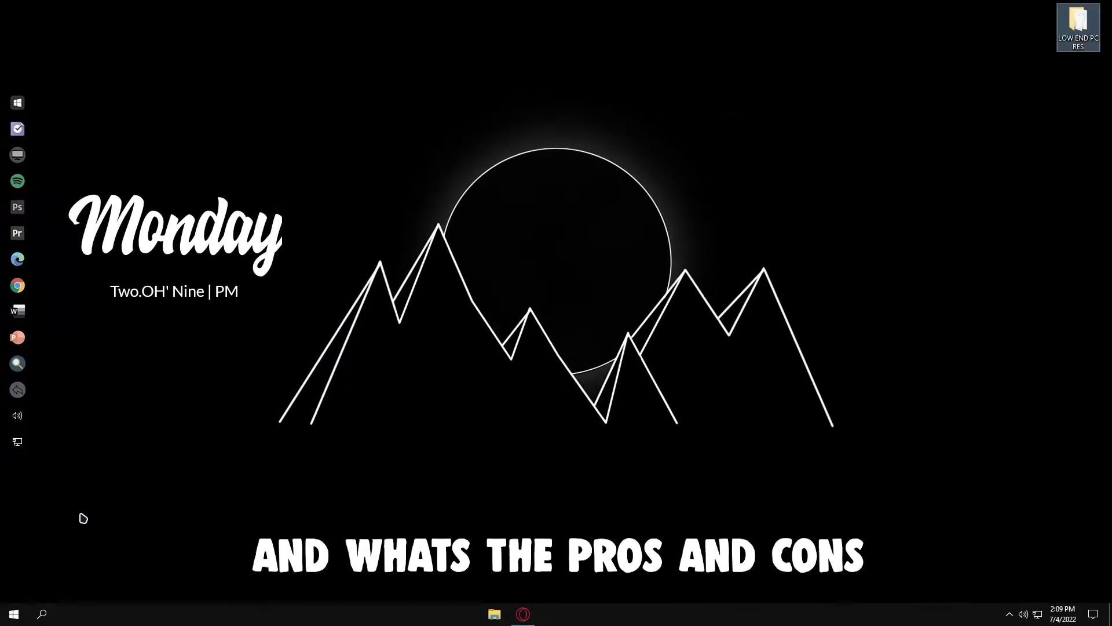
left_click(41, 614)
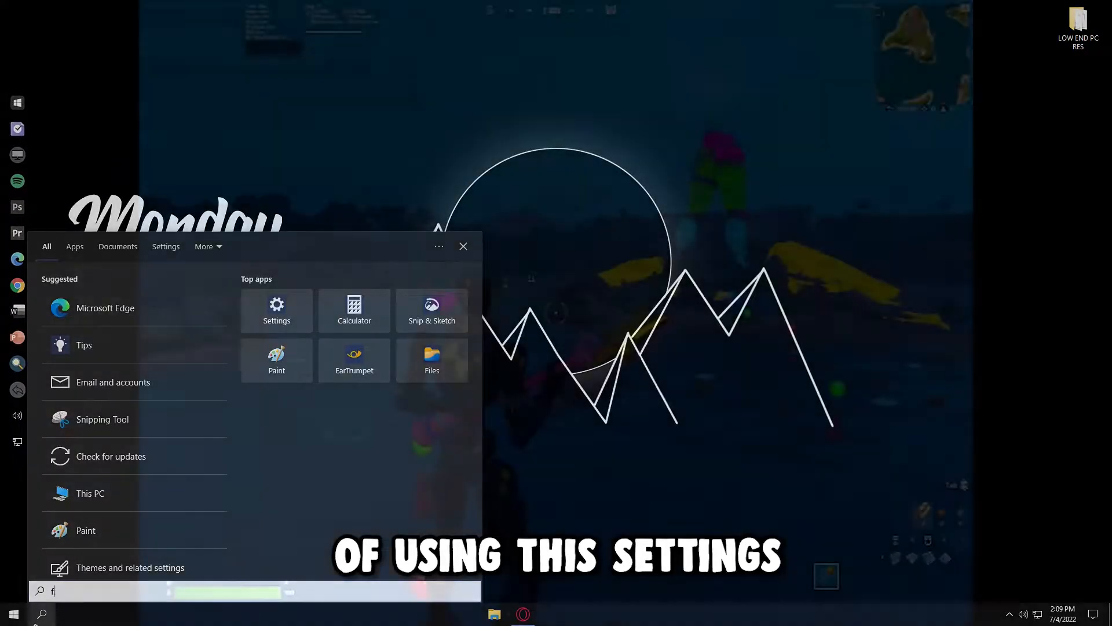